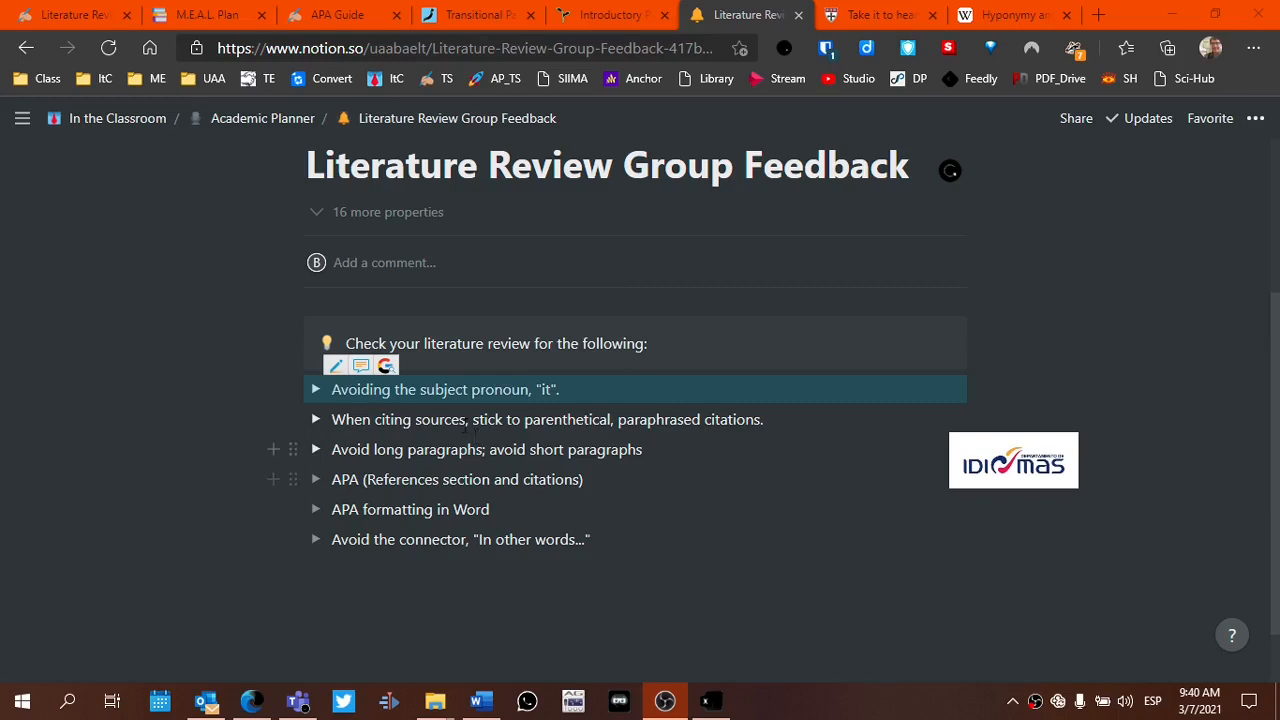
- Expand the 'Avoiding the subject pronoun, "it".' toggle to show its explanation about replacing "it"
click(316, 389)
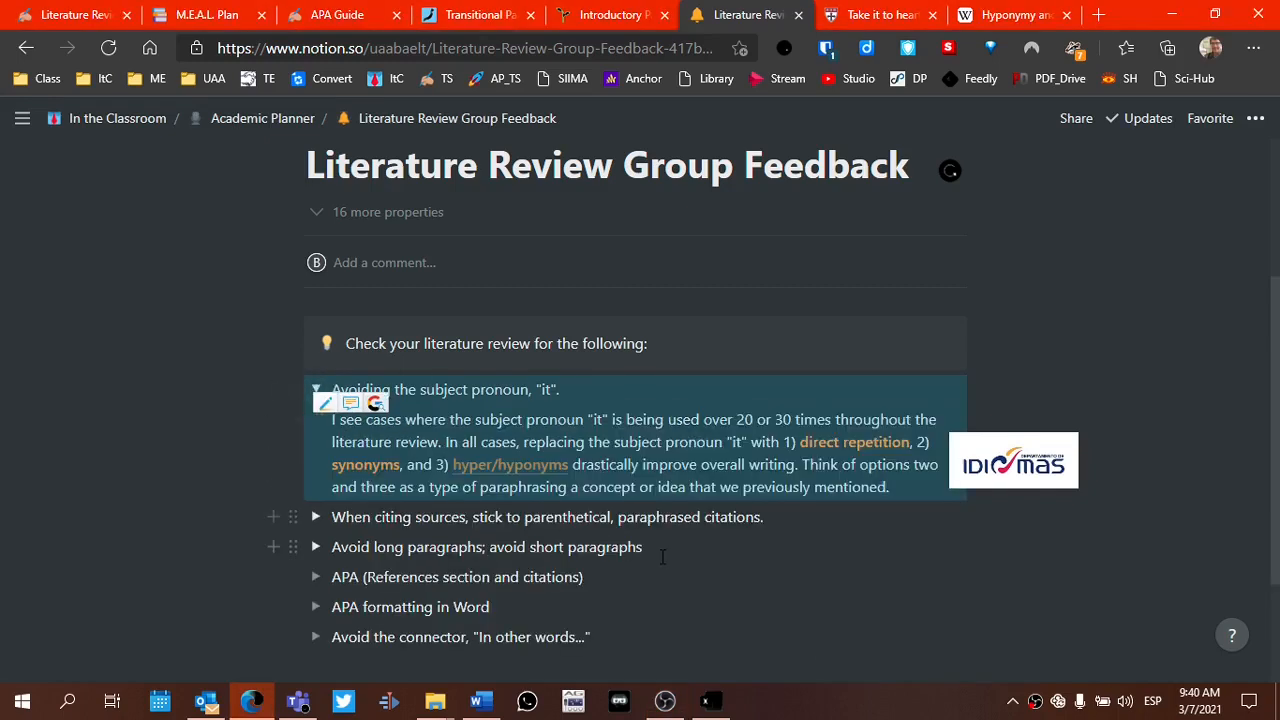